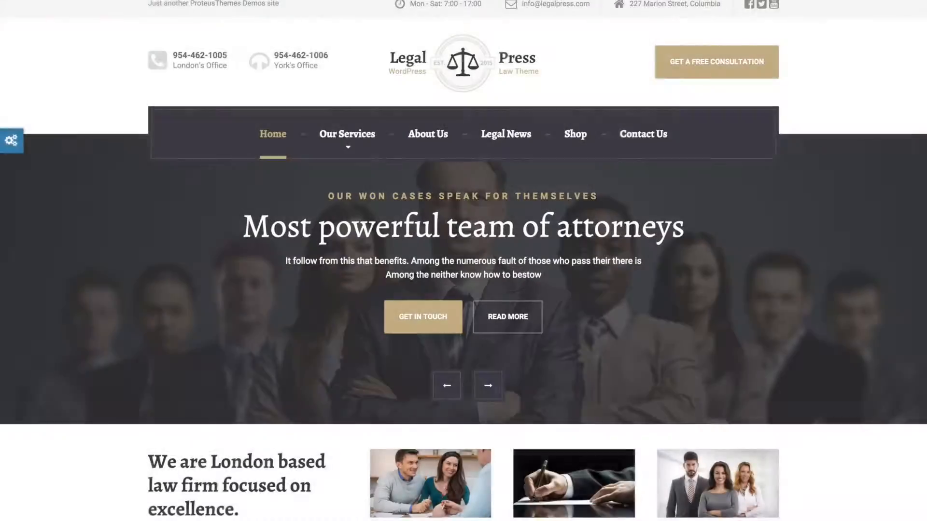
# Step: From the ThemeForest account menu reach Downloads and start downloading the LegalPress theme
pyautogui.scroll(-3)
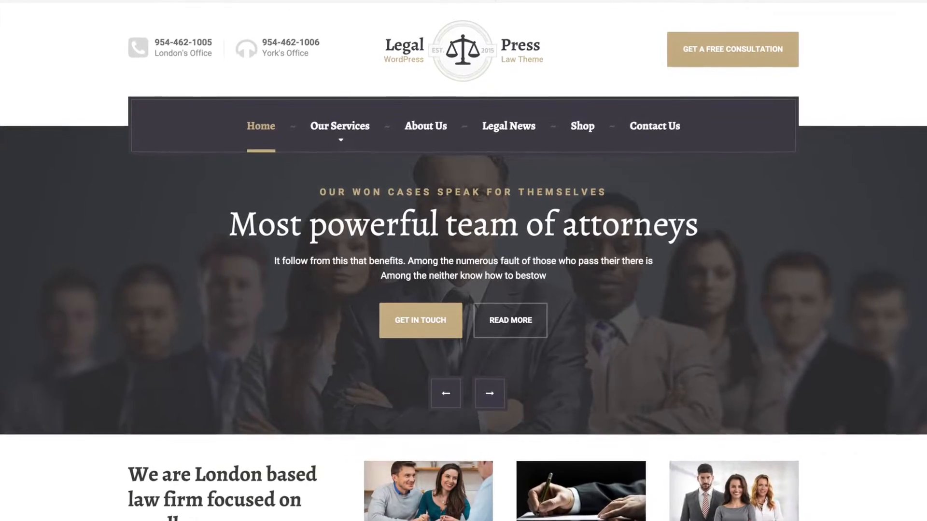
pyautogui.scroll(-3)
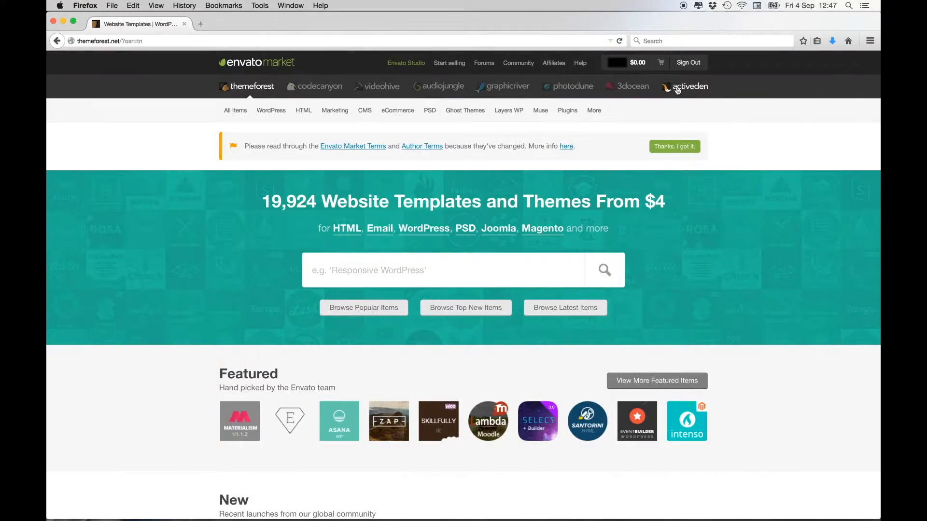
pyautogui.click(637, 61)
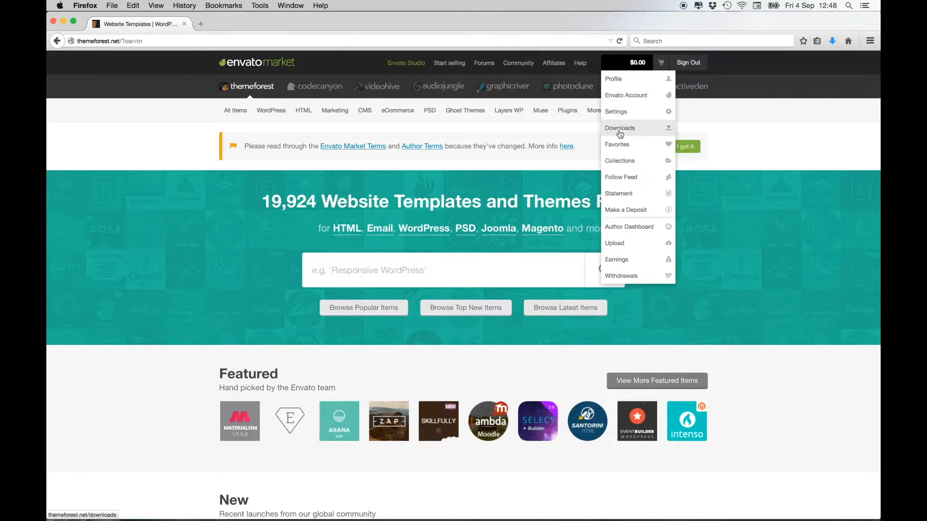
pyautogui.click(620, 127)
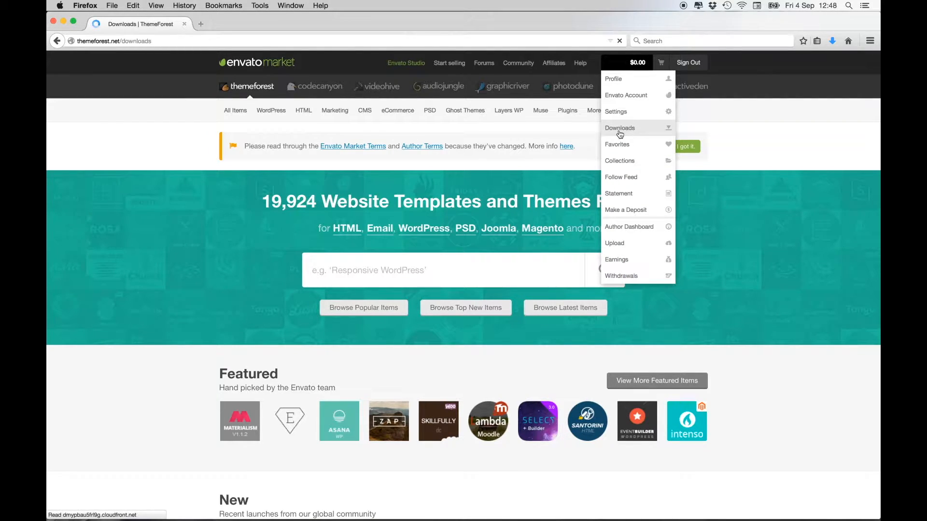
pyautogui.click(620, 127)
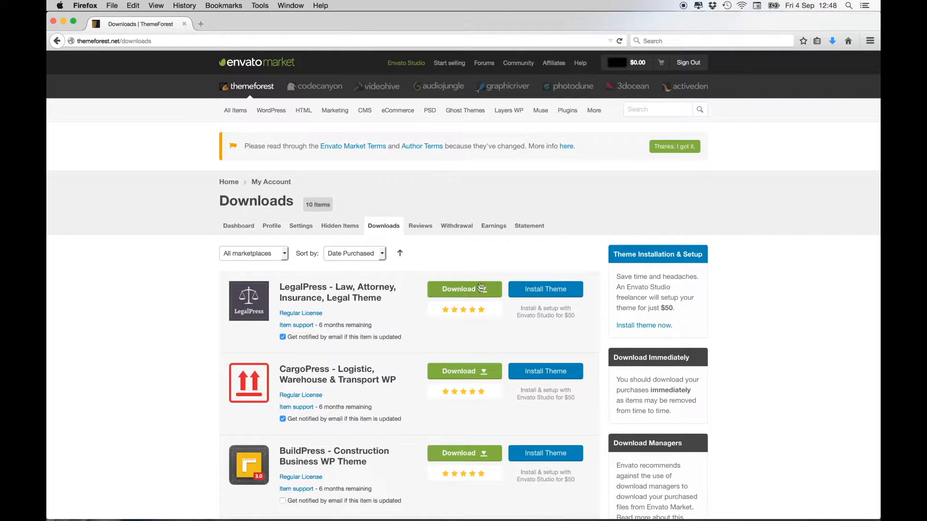
pyautogui.click(465, 288)
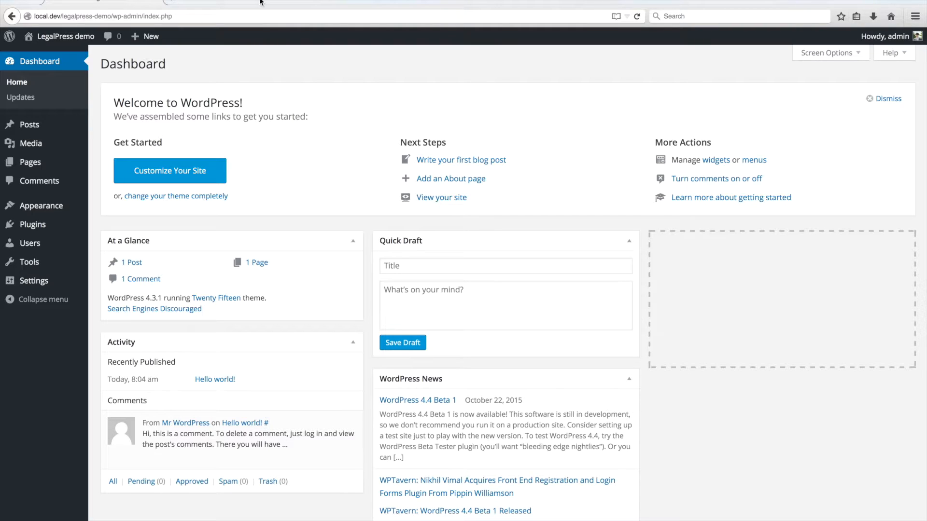
pyautogui.moveTo(223, 44)
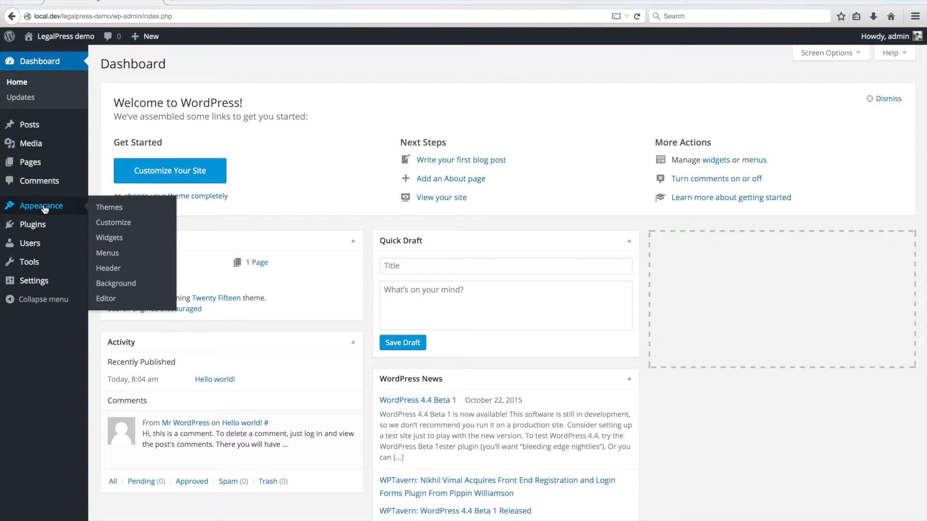
# Step: Reach Appearance > Themes > Add New and bring up the Upload Theme zip form
pyautogui.click(110, 207)
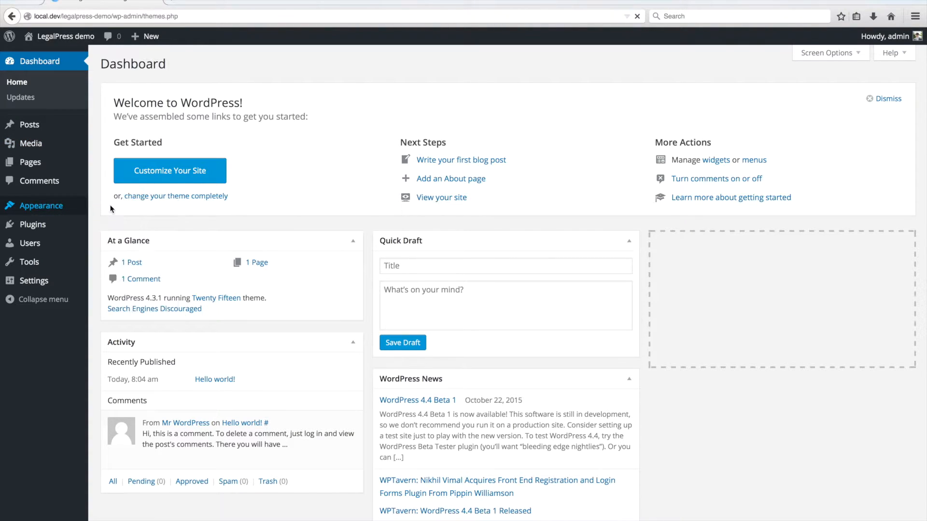
pyautogui.click(41, 205)
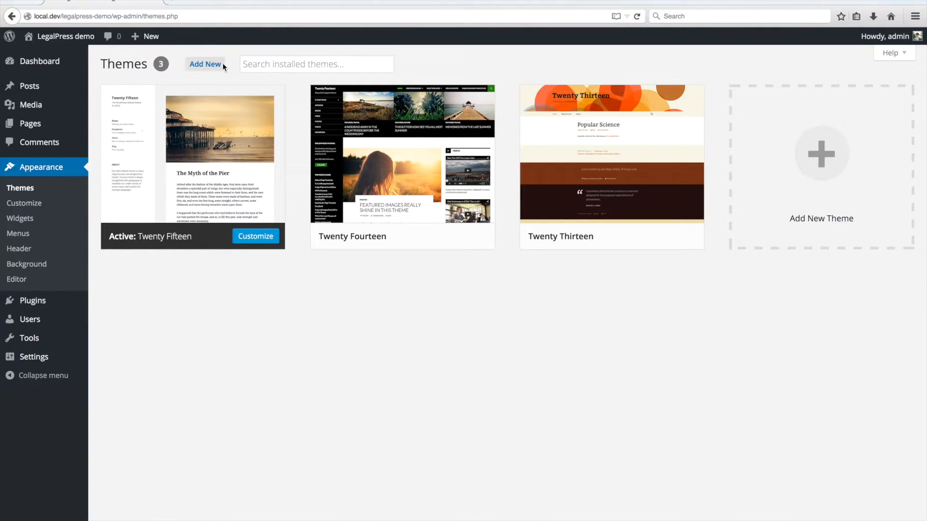
pyautogui.click(205, 63)
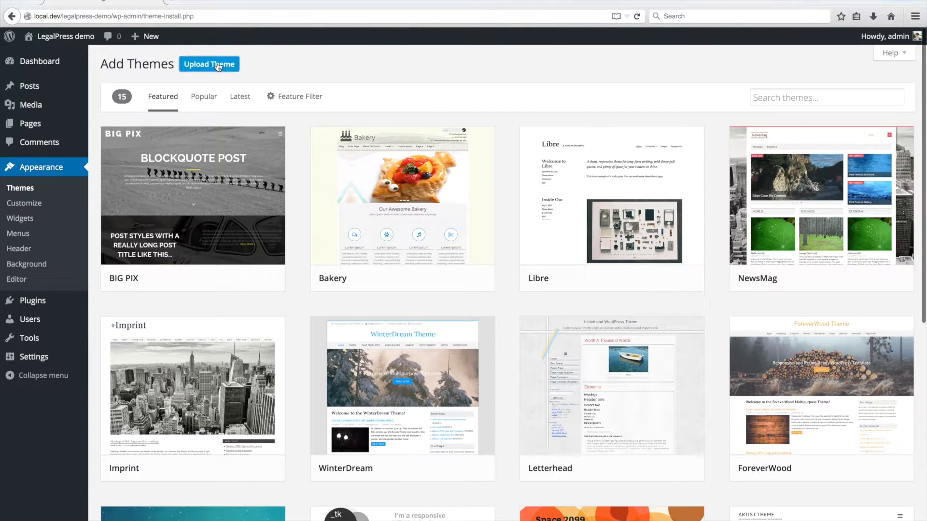
pyautogui.click(208, 64)
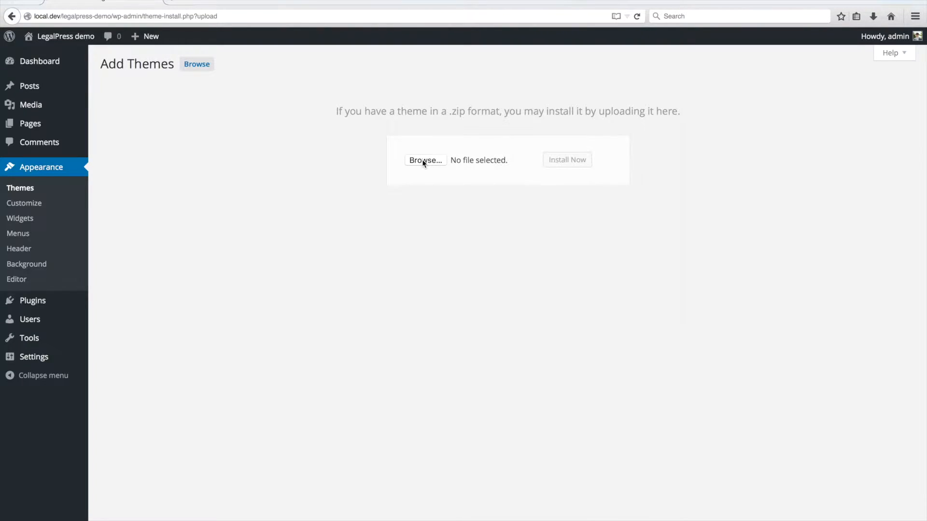
# Step: Upload the LegalPress zip from Downloads, install it and activate it
pyautogui.click(425, 160)
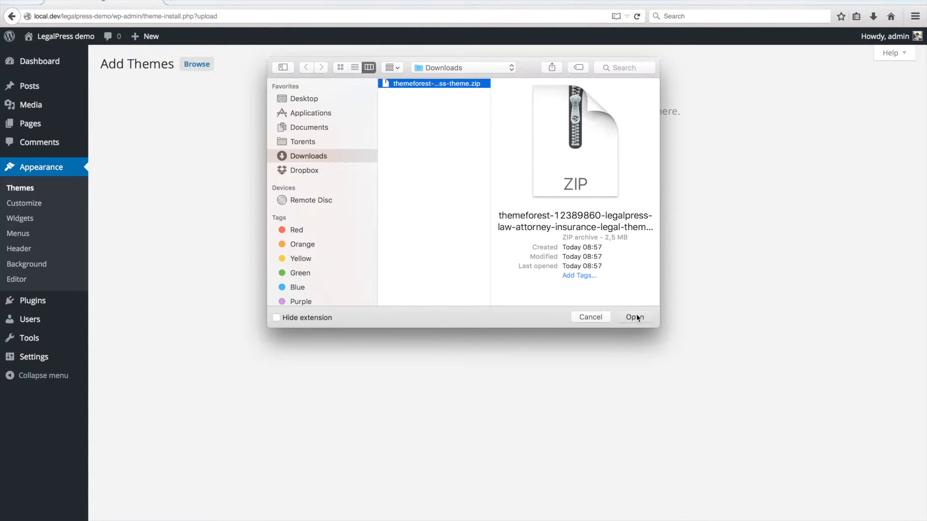
pyautogui.click(633, 316)
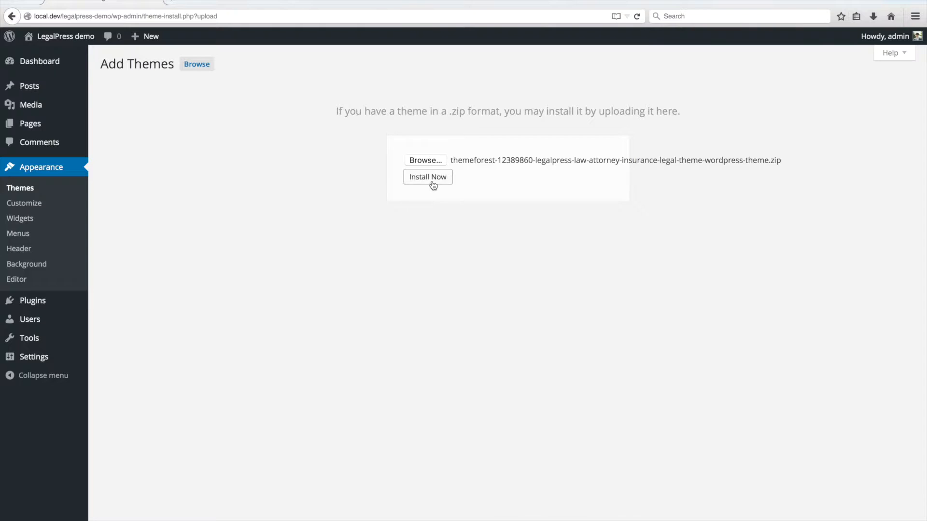
pyautogui.click(427, 177)
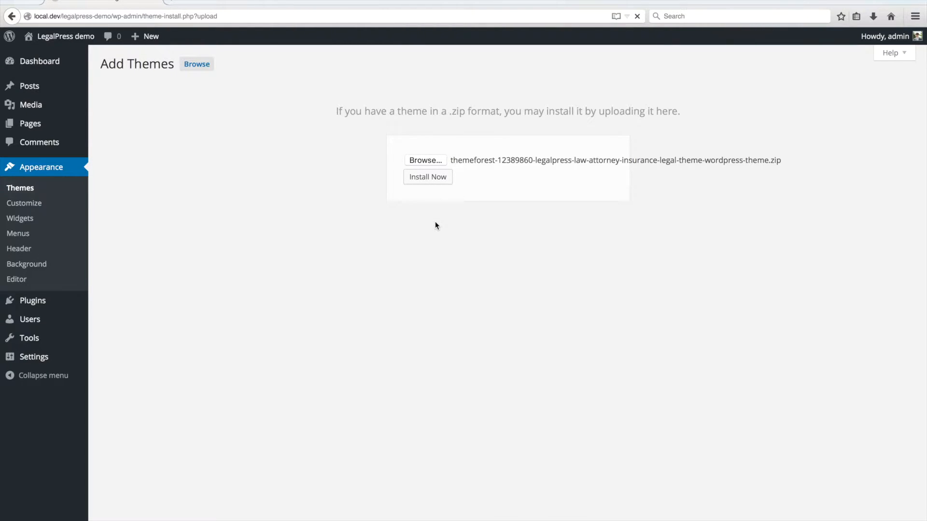
pyautogui.click(427, 177)
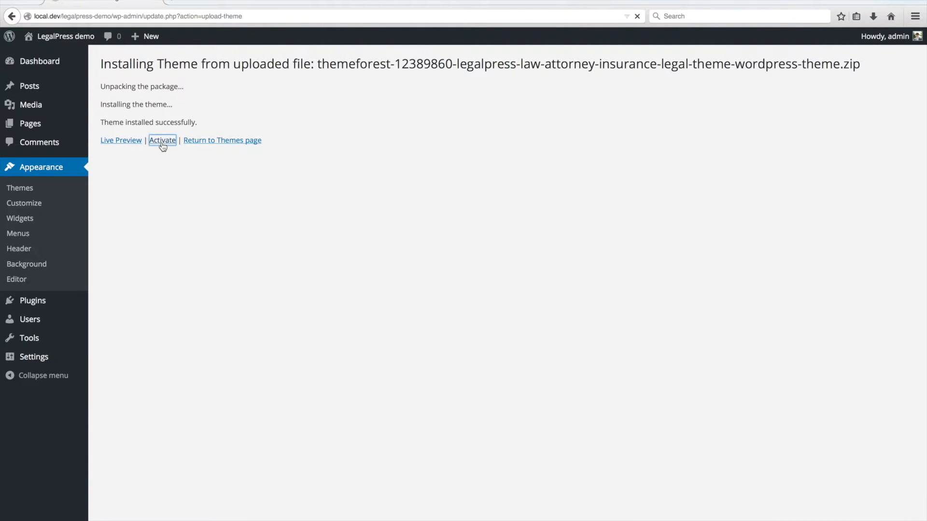
pyautogui.click(163, 140)
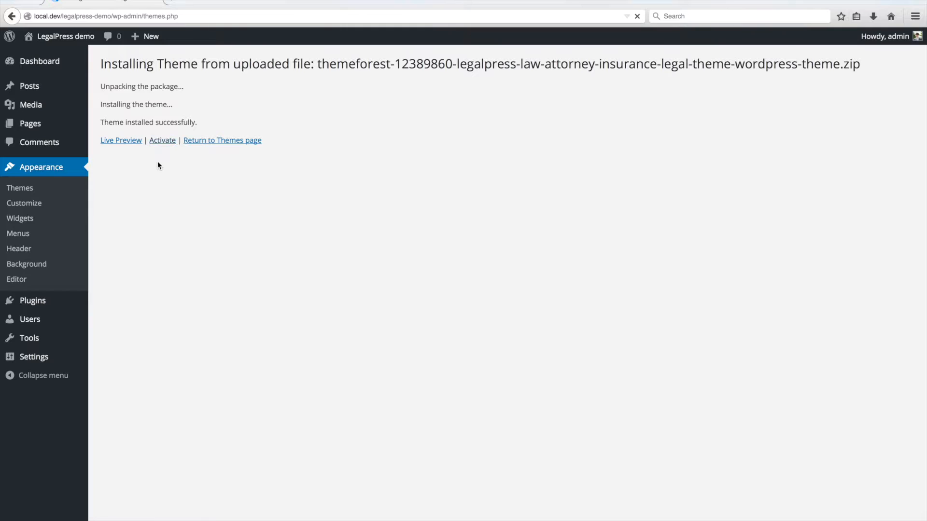
# Step: Begin installing plugins and bulk-install all nine checked LegalPress plugins
pyautogui.click(161, 140)
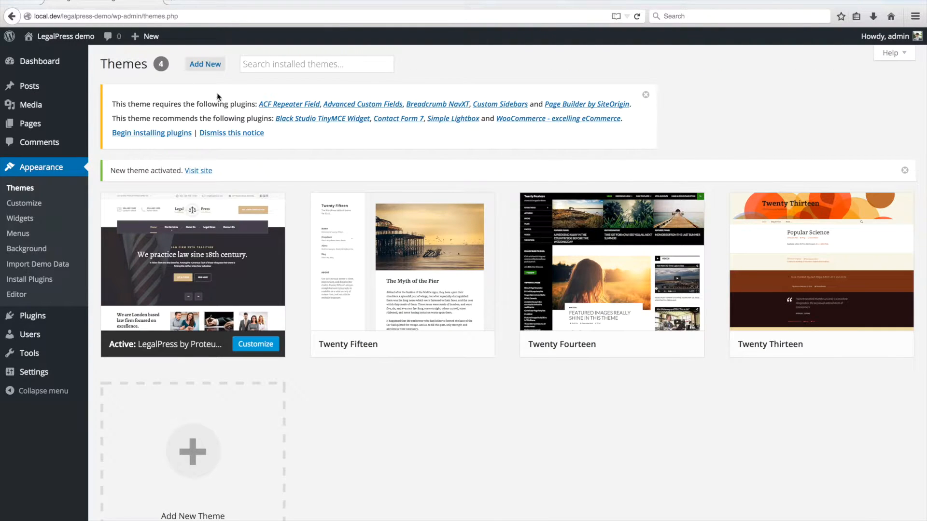
pyautogui.moveTo(153, 122)
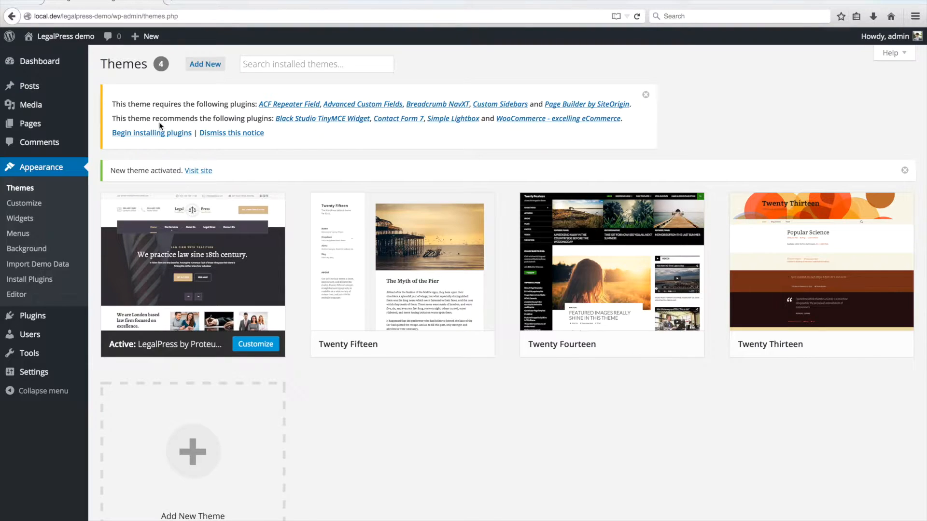
pyautogui.click(152, 133)
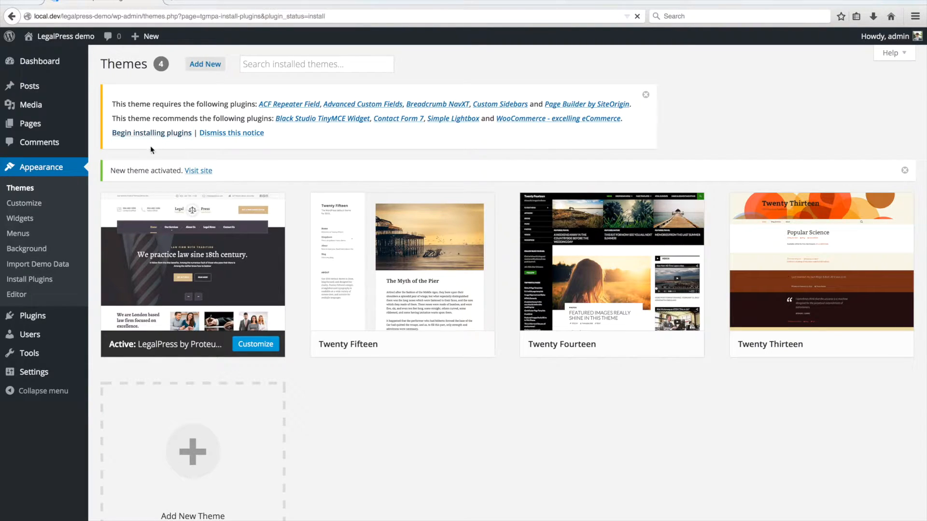
pyautogui.click(152, 132)
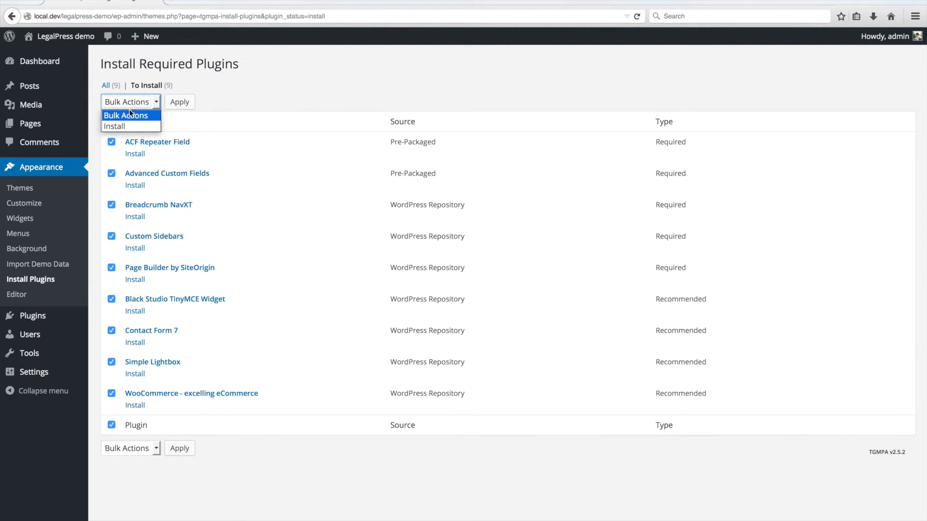
pyautogui.click(115, 125)
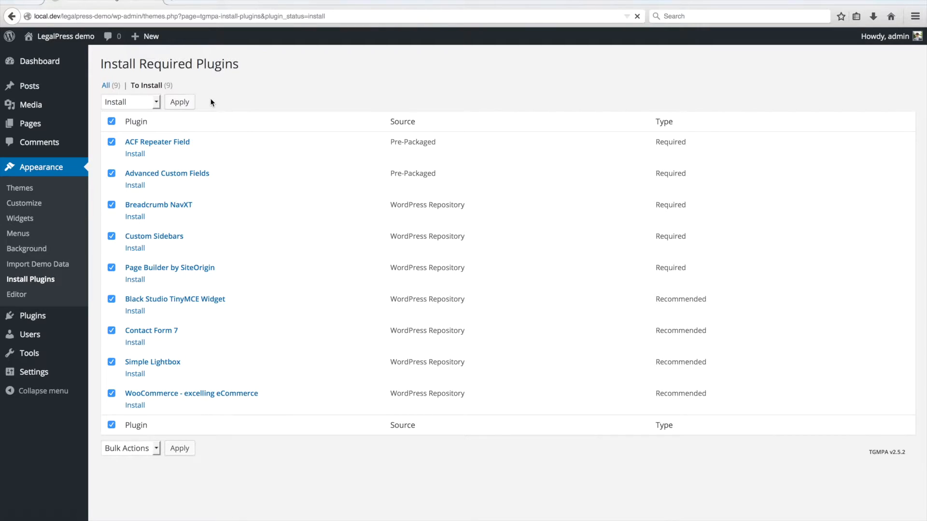
pyautogui.click(179, 102)
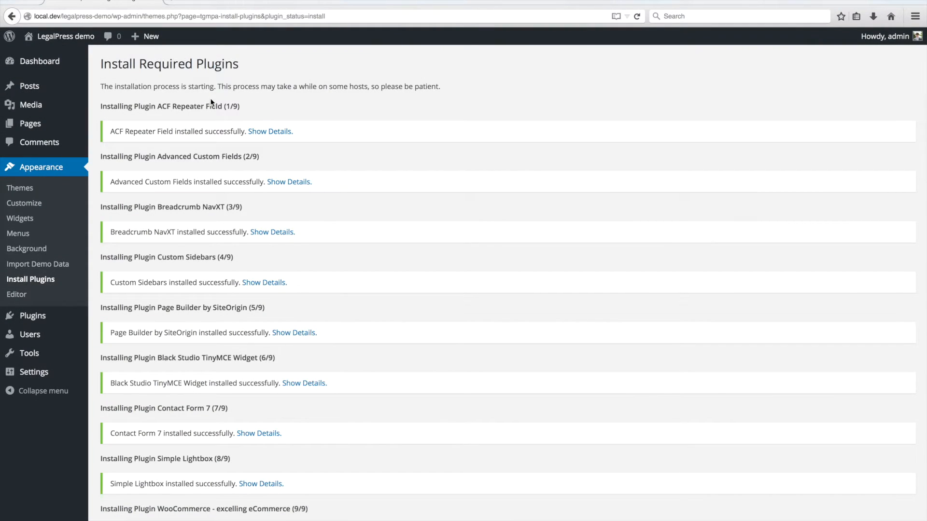
# Step: Return to the Required Plugins list, select all and bulk-activate the seven plugins
pyautogui.scroll(-3)
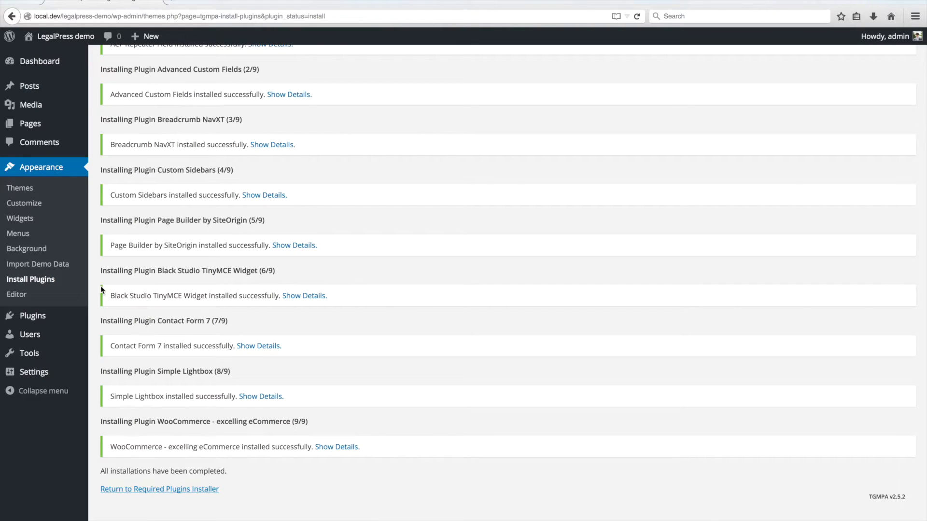
pyautogui.moveTo(45, 285)
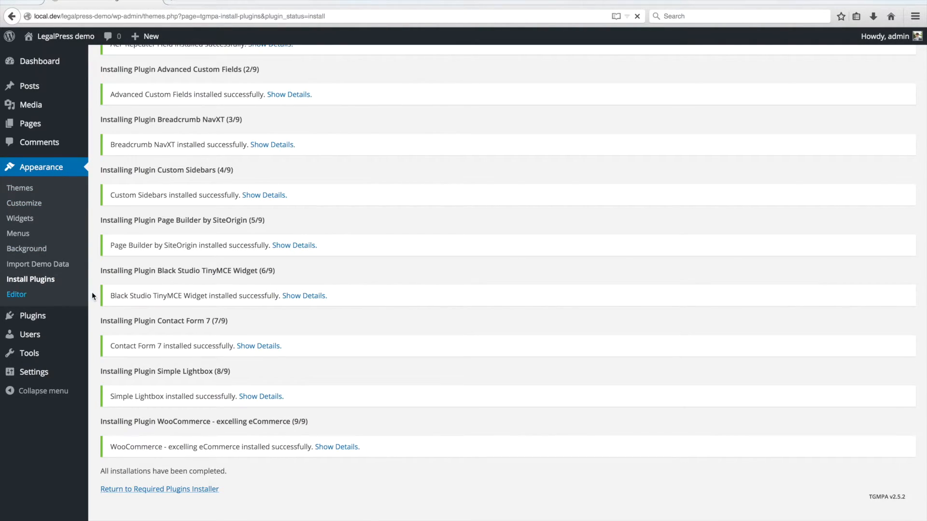
pyautogui.click(159, 489)
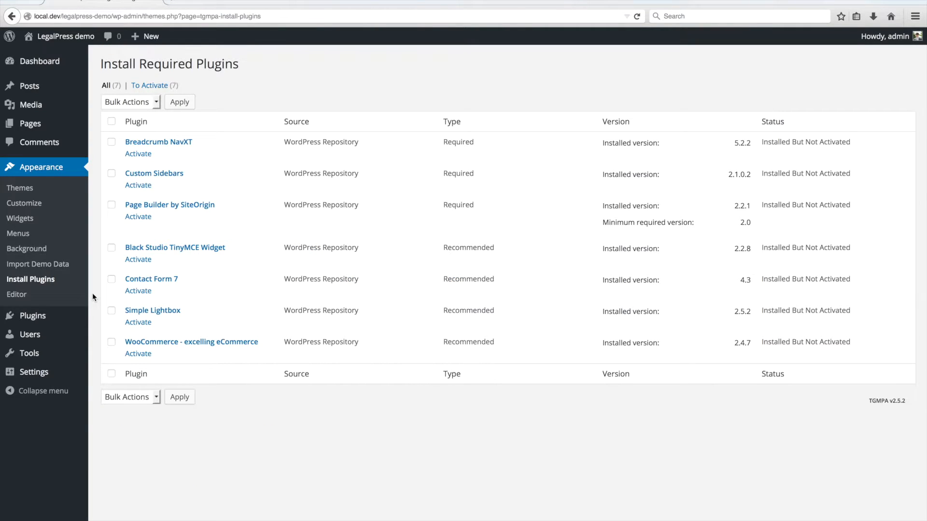
pyautogui.click(112, 121)
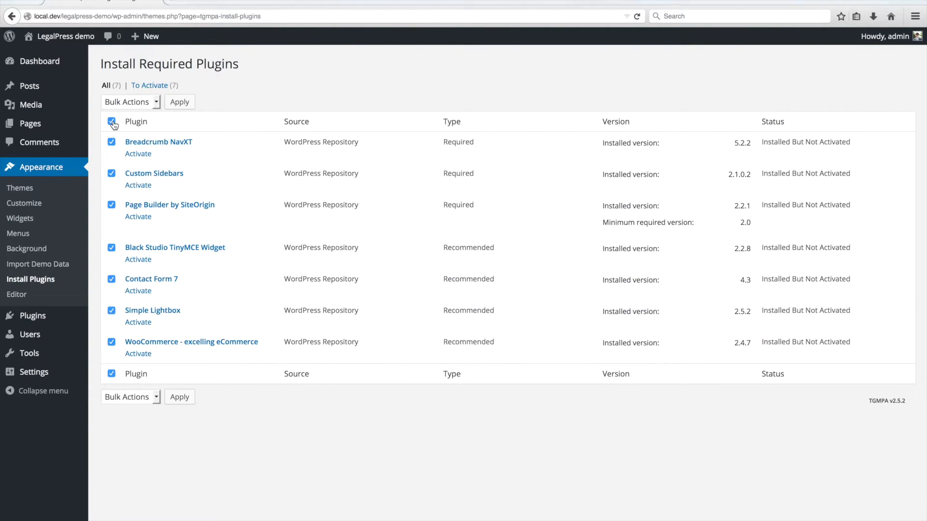
pyautogui.click(127, 101)
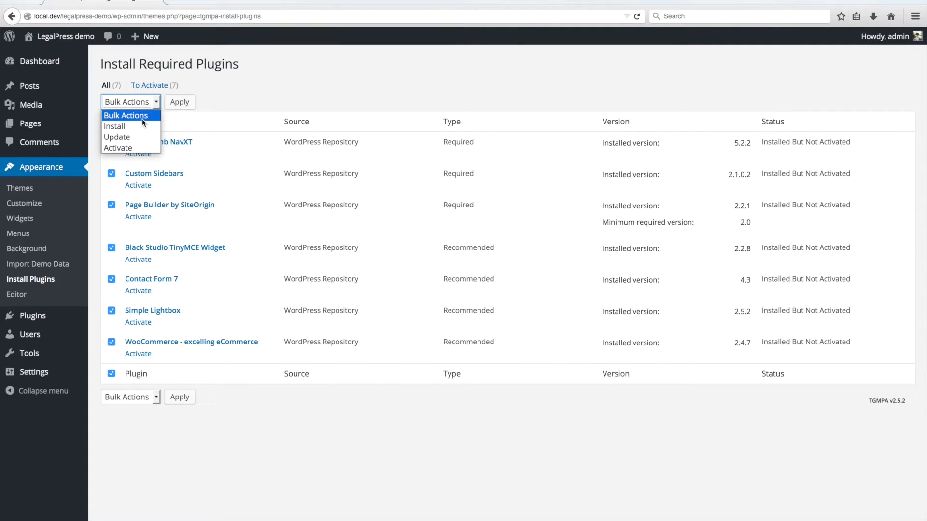
pyautogui.click(118, 147)
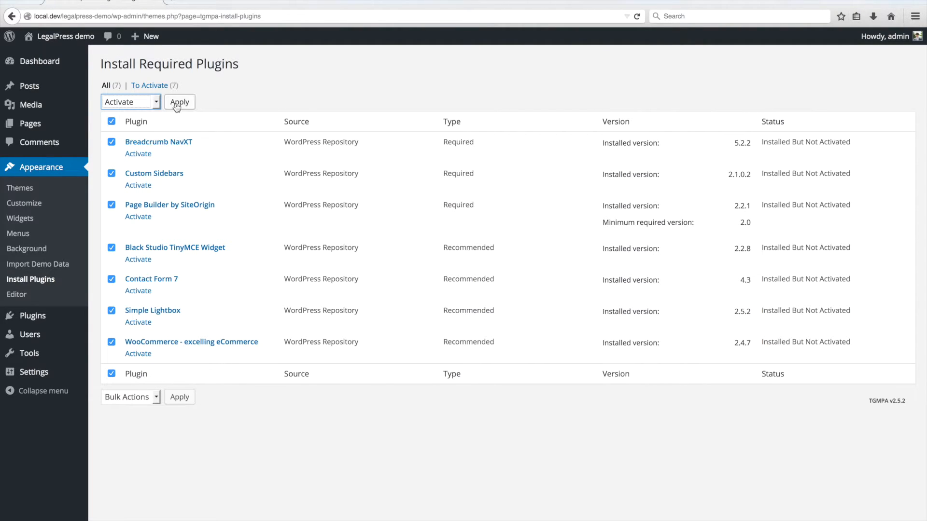
pyautogui.click(180, 102)
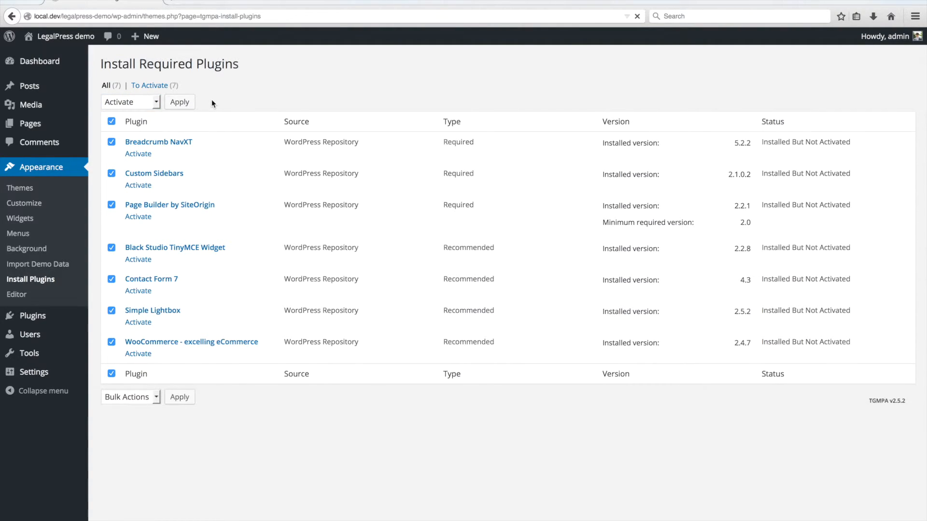
pyautogui.click(180, 102)
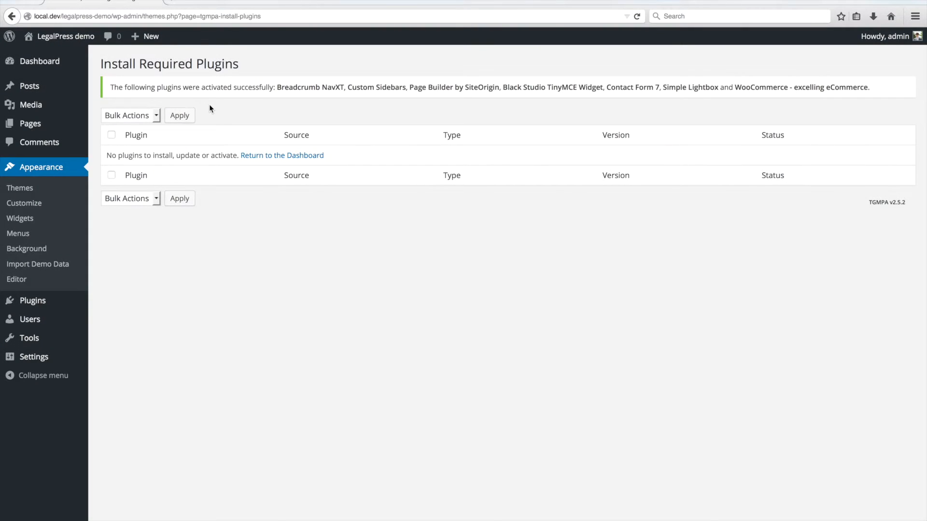
pyautogui.moveTo(37, 265)
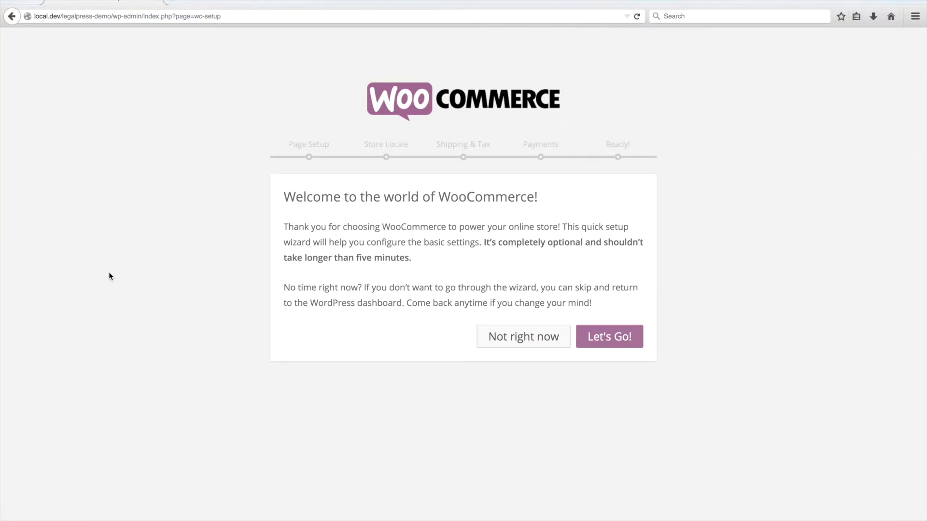
pyautogui.moveTo(480, 113)
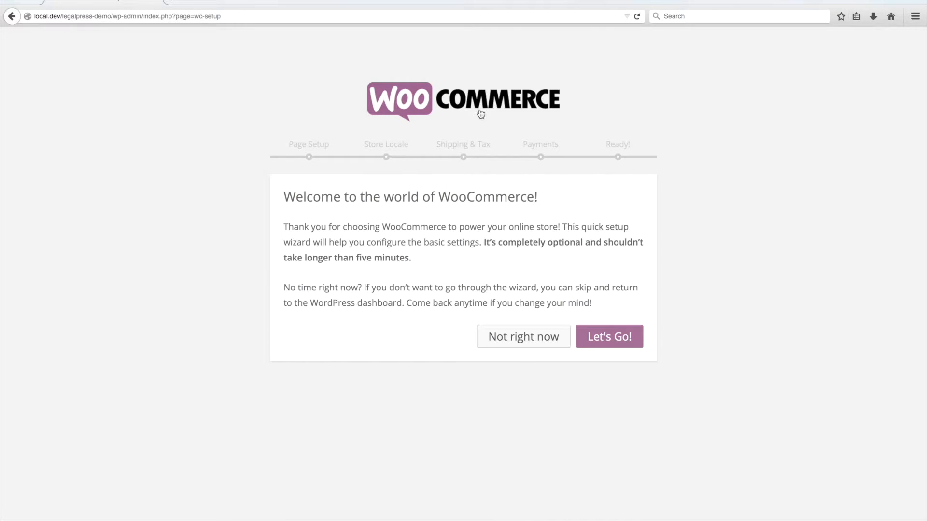
pyautogui.moveTo(522, 336)
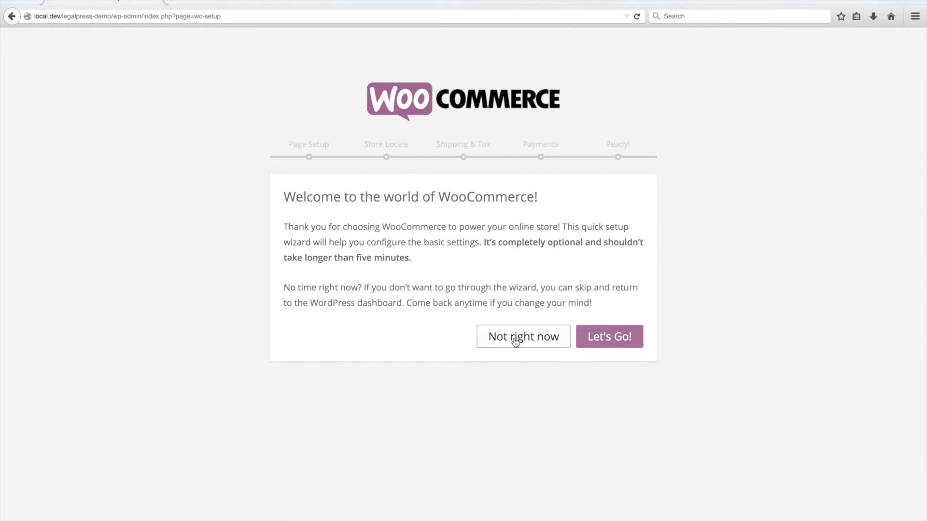
# Step: Skip the WooCommerce wizard with Not right now and return to the admin dashboard
pyautogui.click(523, 336)
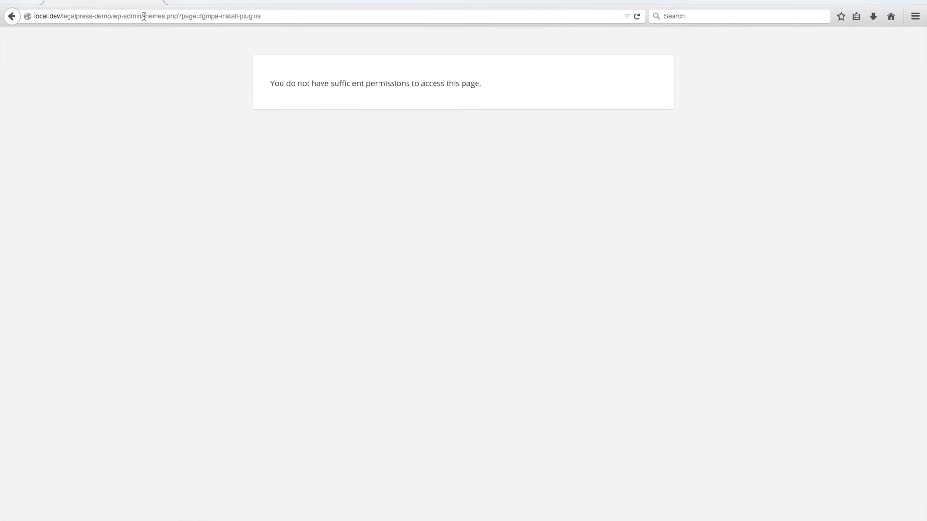
pyautogui.click(266, 17)
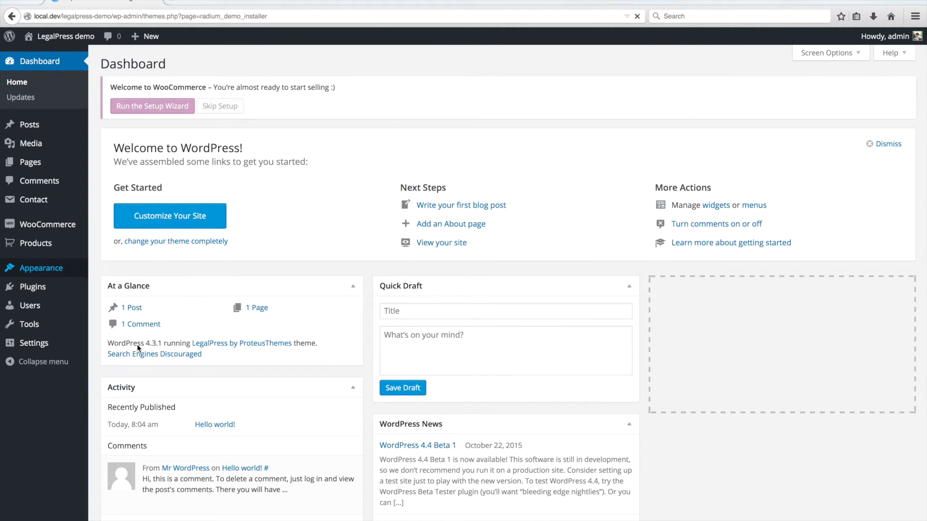
# Step: Run Appearance > Import Demo Data until it reports All done
pyautogui.click(39, 326)
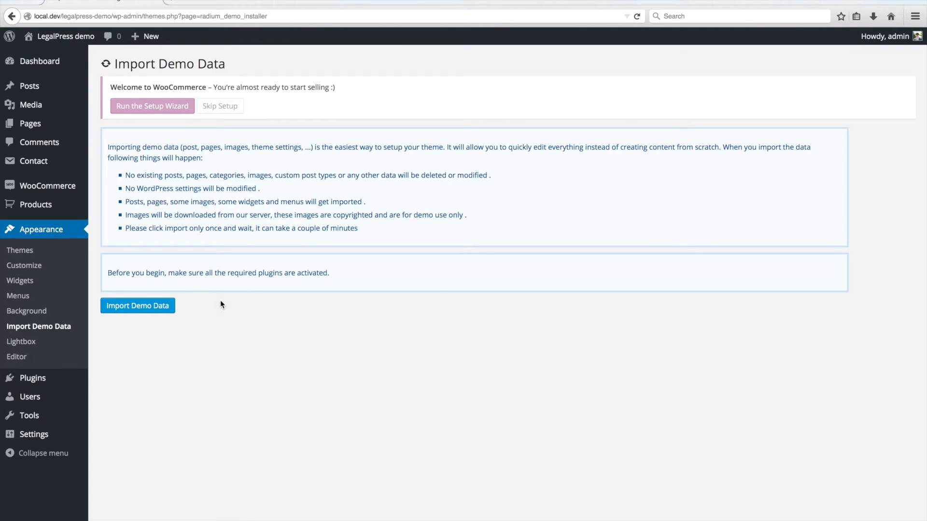
pyautogui.moveTo(256, 293)
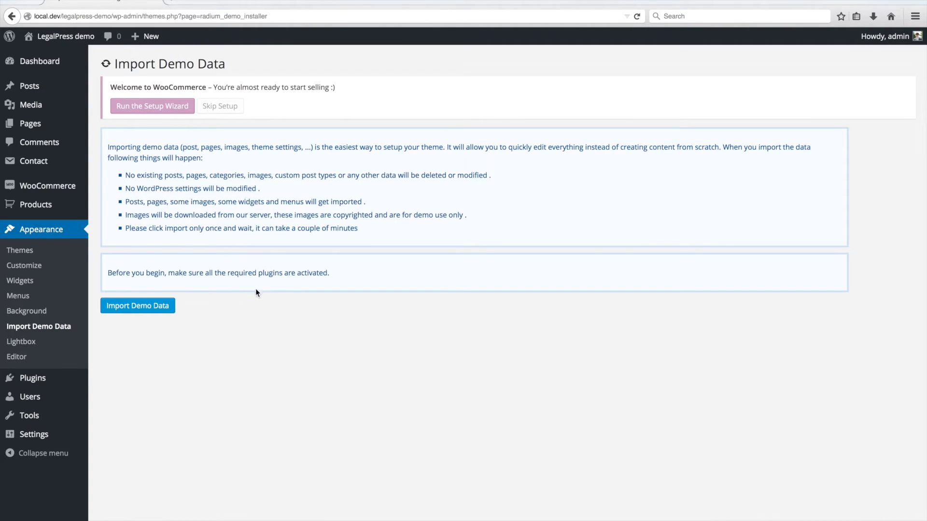
pyautogui.click(138, 306)
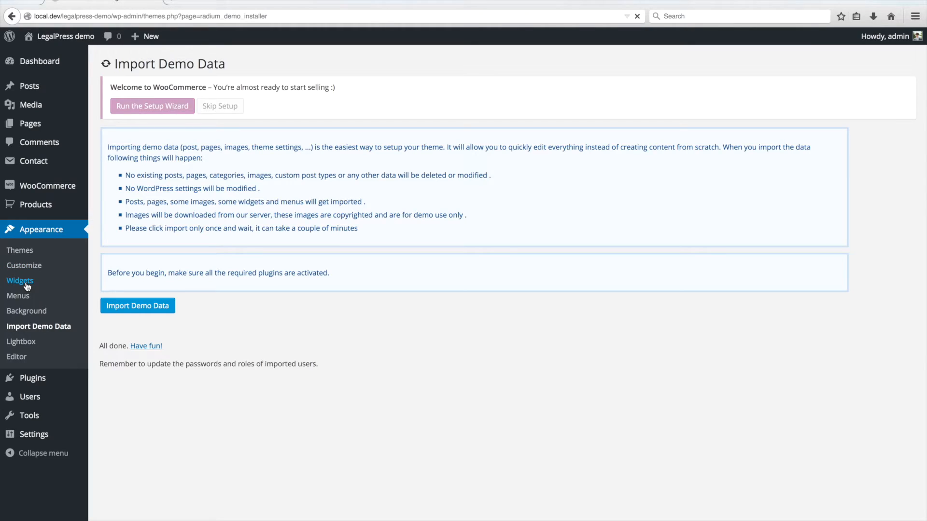
# Step: On the Widgets page set the Our Services Custom Menu widget to Services Menu
pyautogui.click(19, 281)
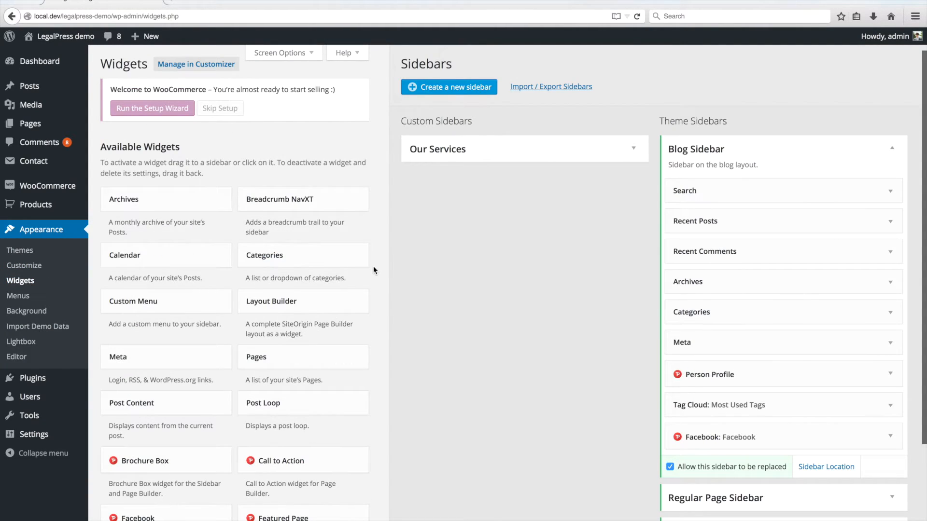
pyautogui.click(524, 149)
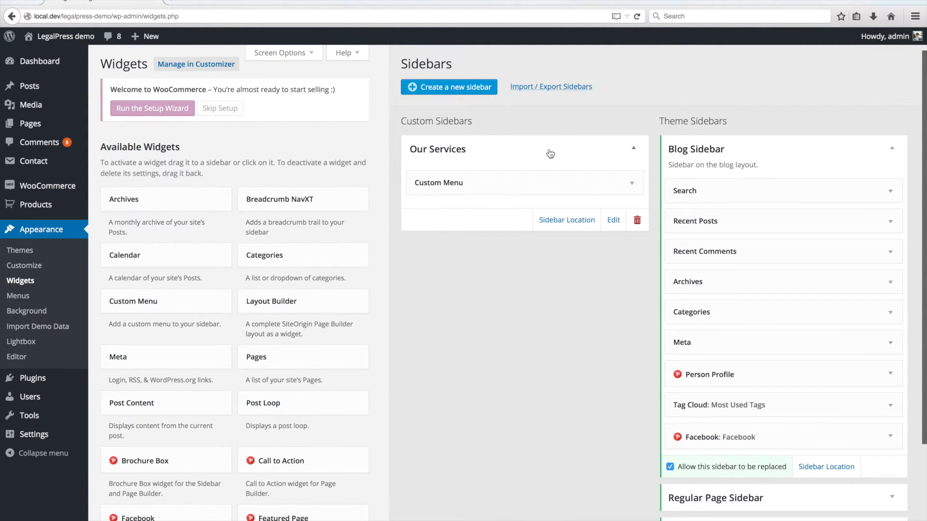
pyautogui.click(439, 183)
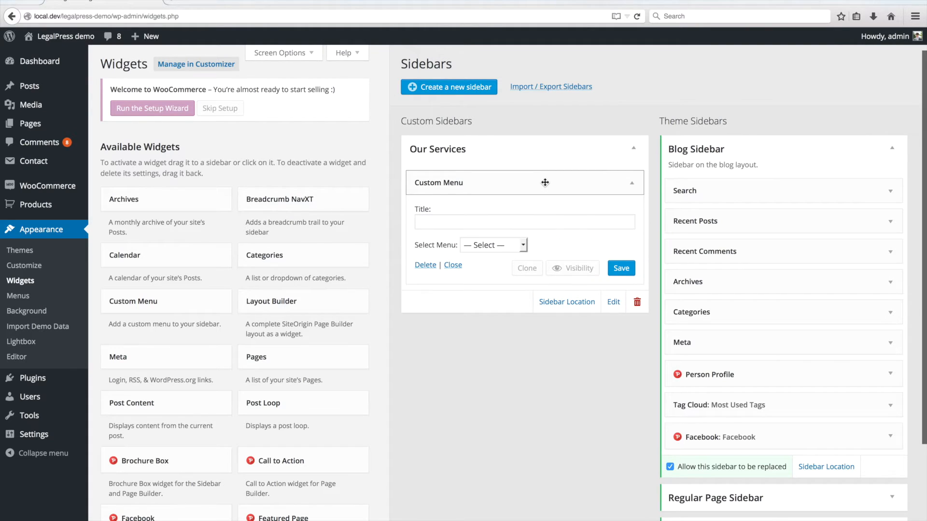
pyautogui.click(492, 244)
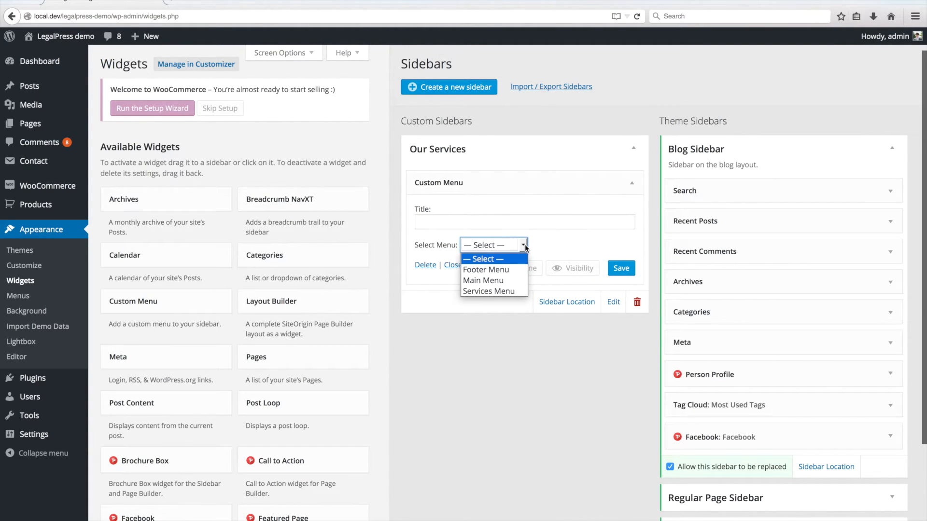
pyautogui.click(487, 292)
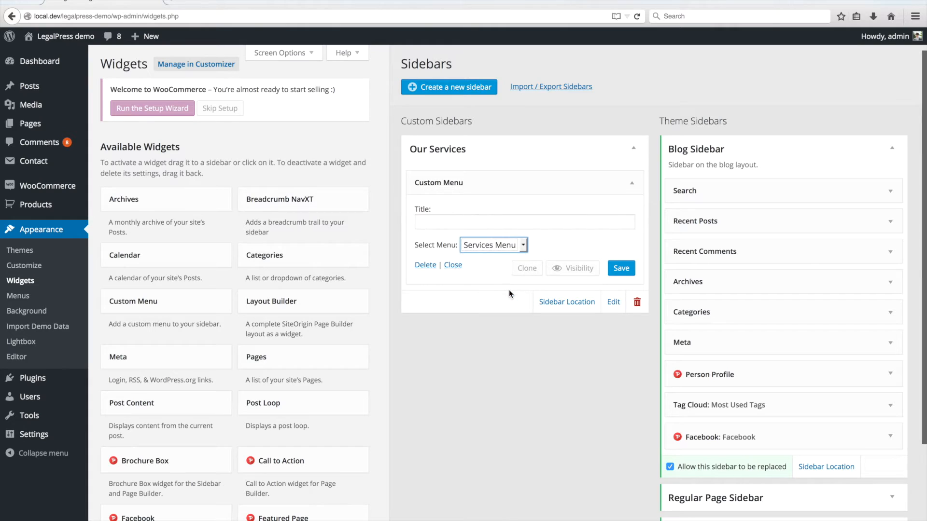
pyautogui.click(621, 269)
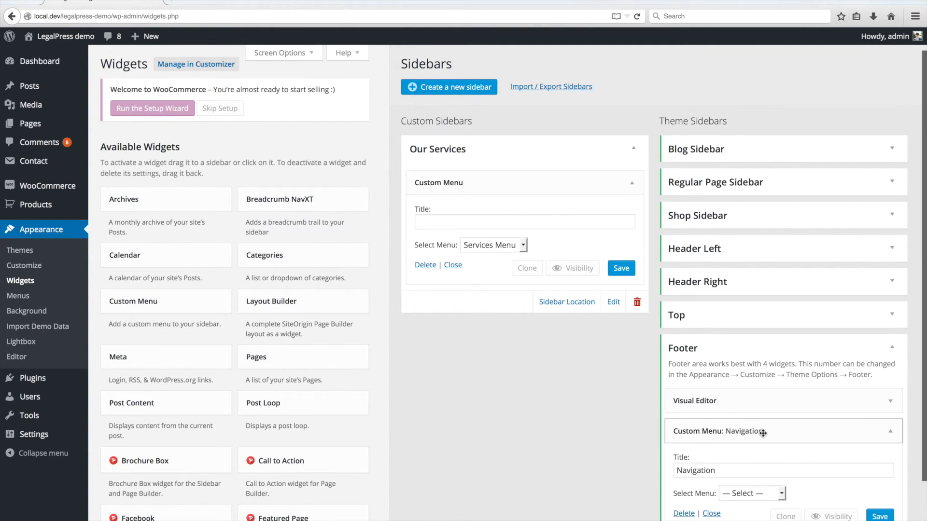
# Step: In the Footer sidebar set Navigation to Footer Menu and Practice Areas to Services Menu
pyautogui.click(752, 408)
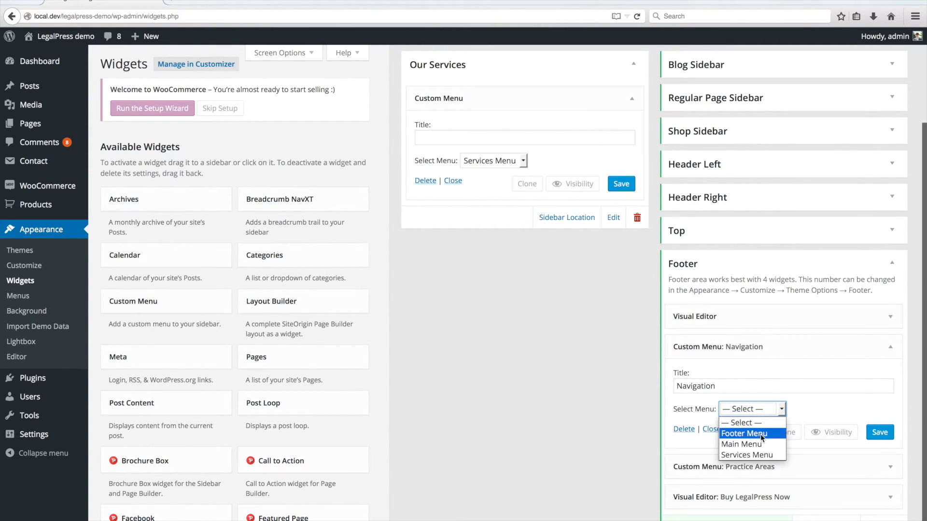
pyautogui.click(743, 433)
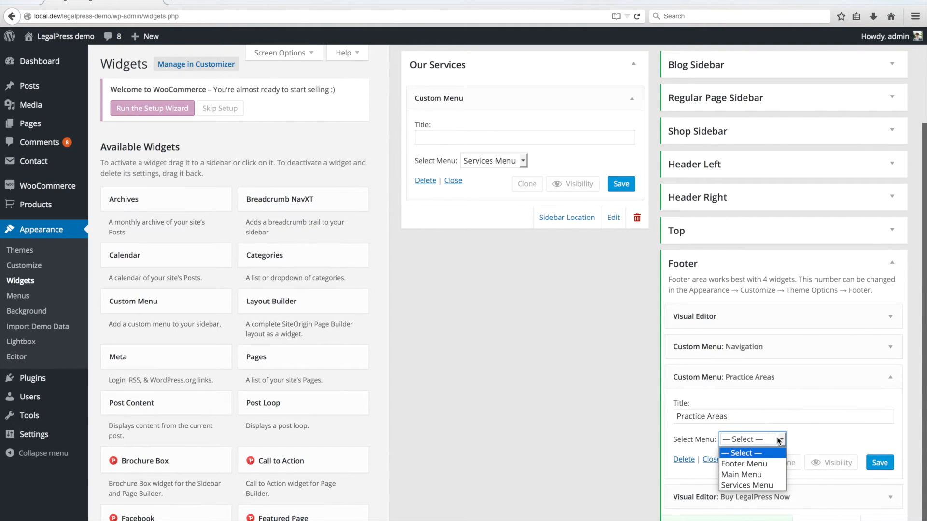
pyautogui.click(746, 485)
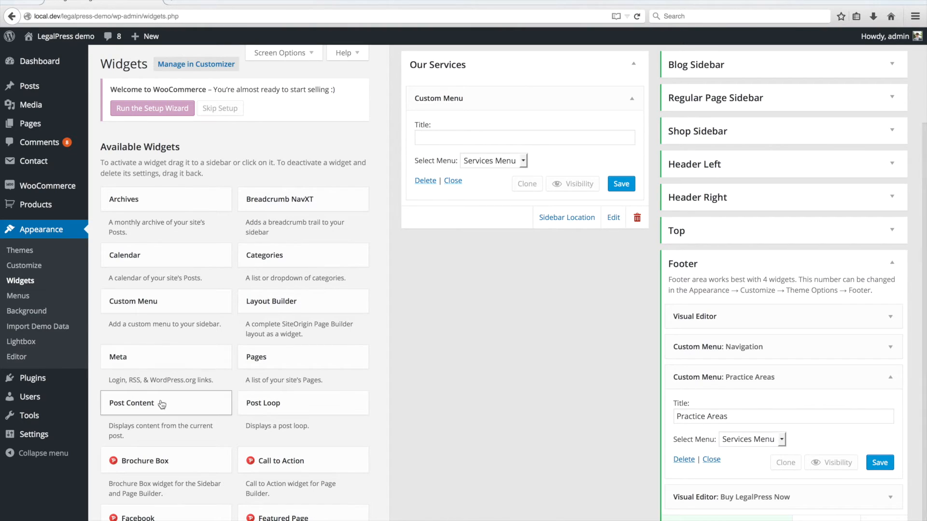
pyautogui.moveTo(34, 435)
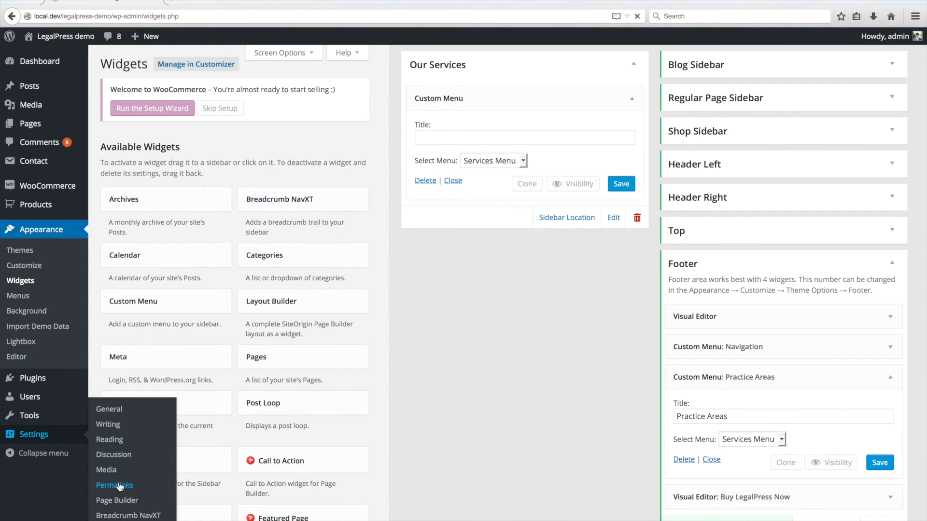
# Step: In Settings > Permalinks save the Post name structure
pyautogui.click(114, 486)
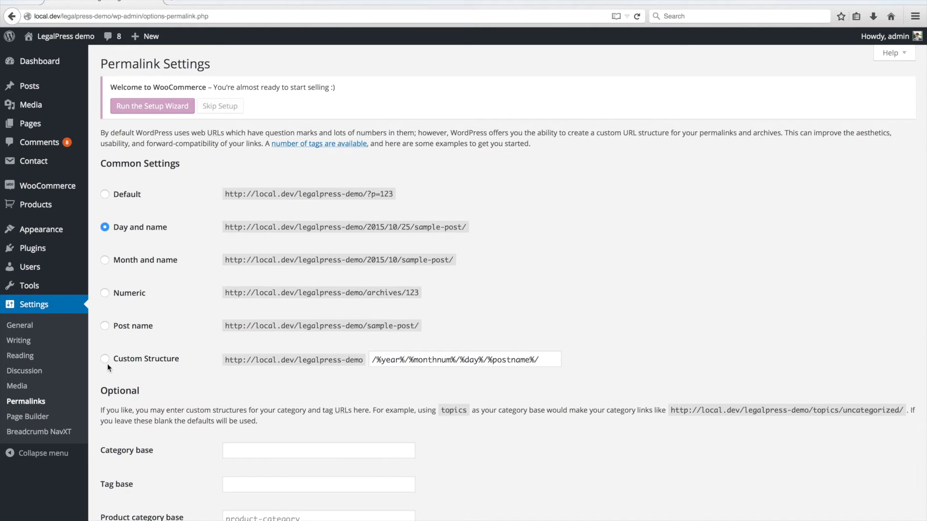
pyautogui.scroll(-3)
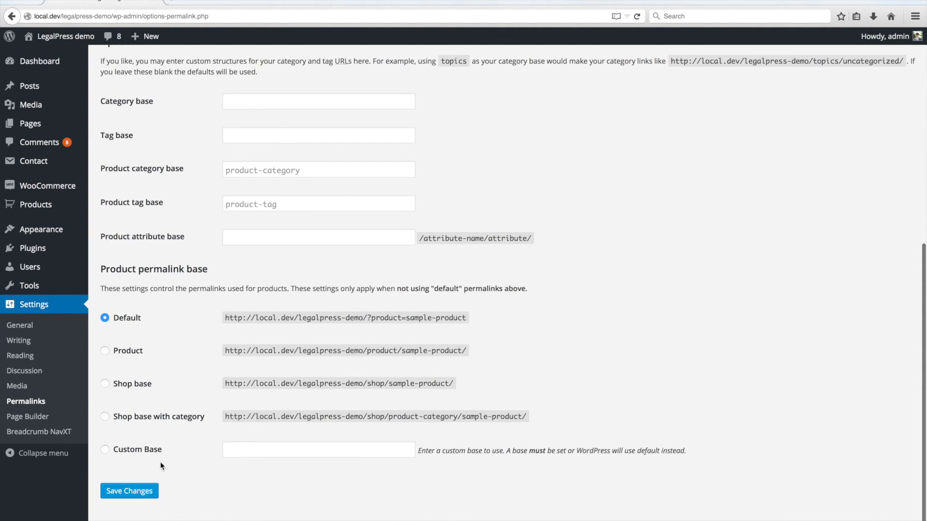
pyautogui.click(129, 491)
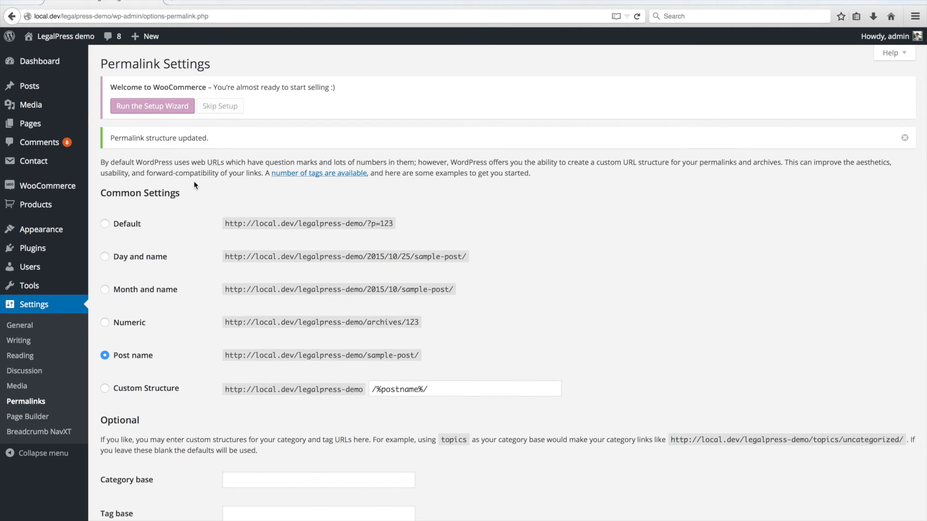
pyautogui.click(151, 106)
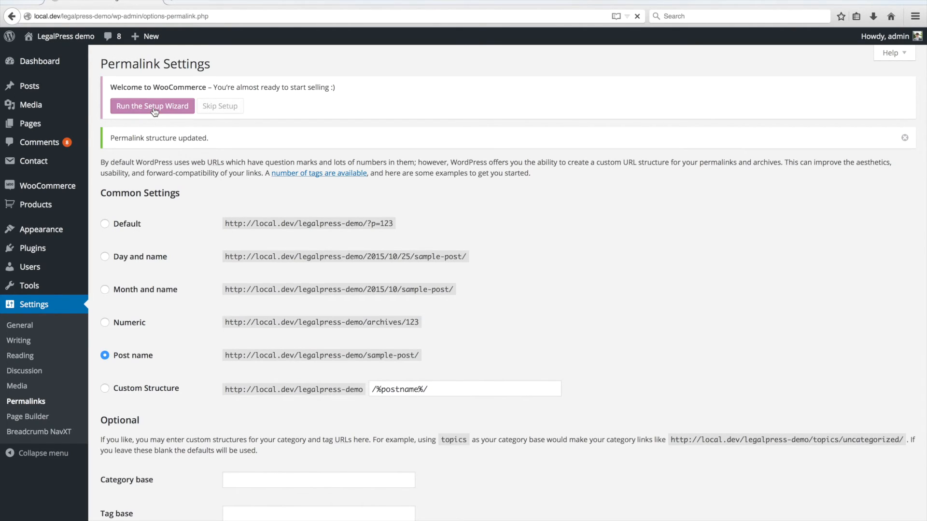
# Step: Run the WooCommerce Setup Wizard through Let's Go! and accept creating the shop pages
pyautogui.click(151, 106)
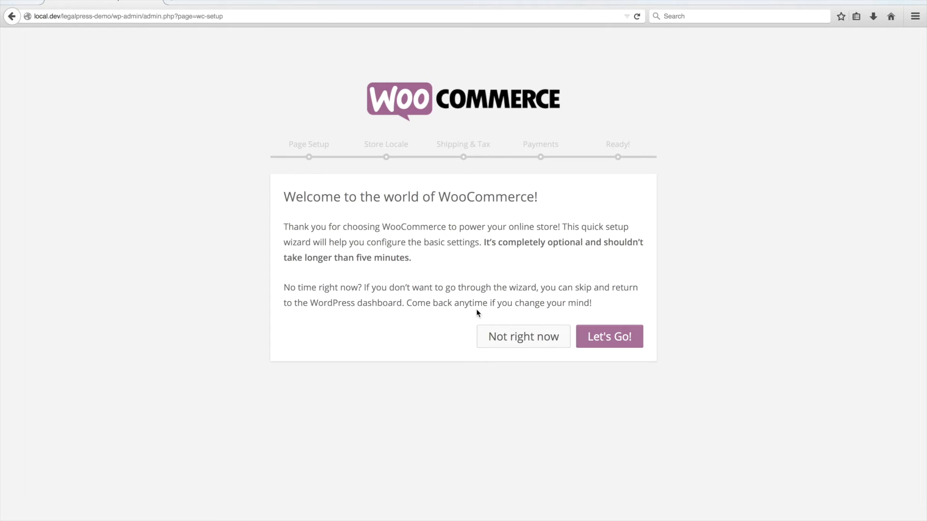
pyautogui.click(610, 336)
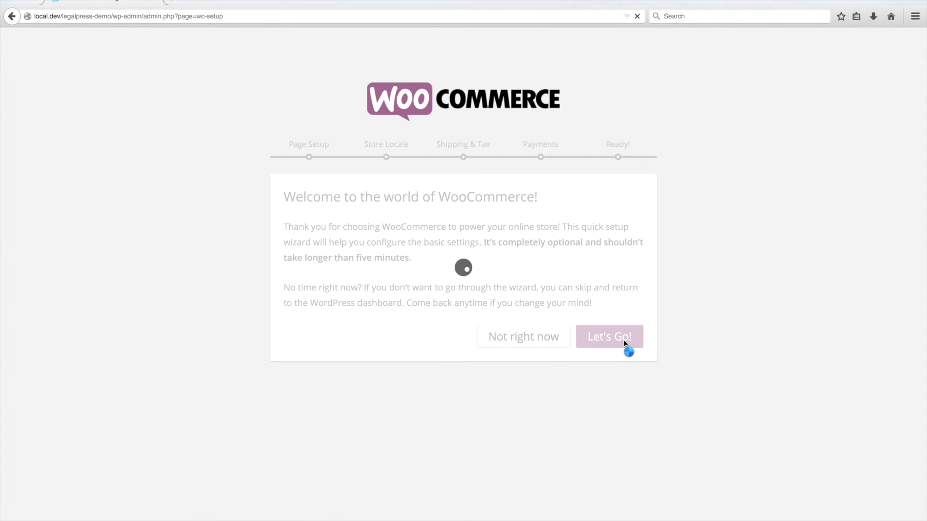
pyautogui.click(609, 336)
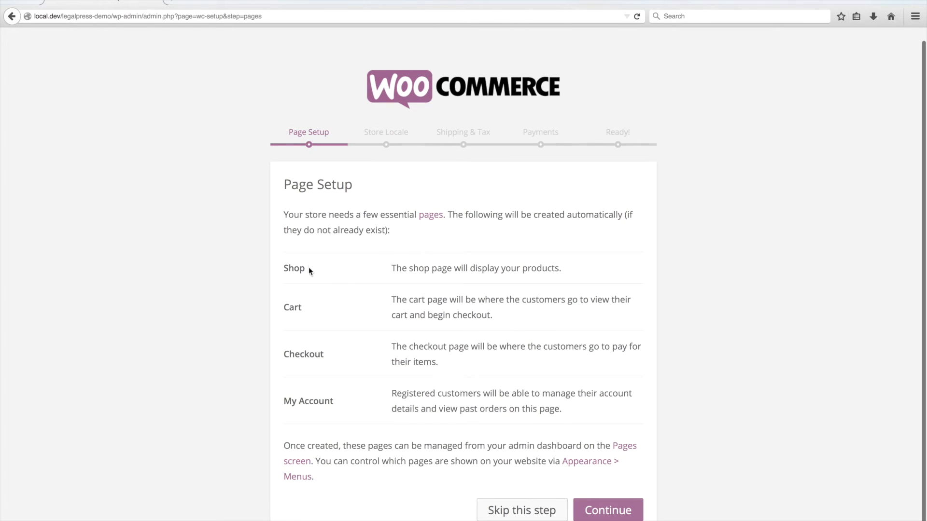
pyautogui.moveTo(591, 489)
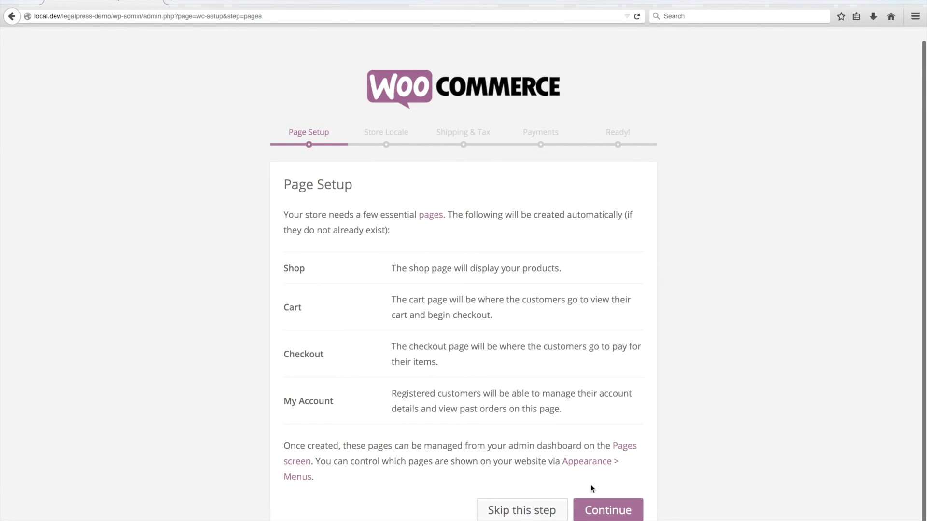
pyautogui.click(608, 510)
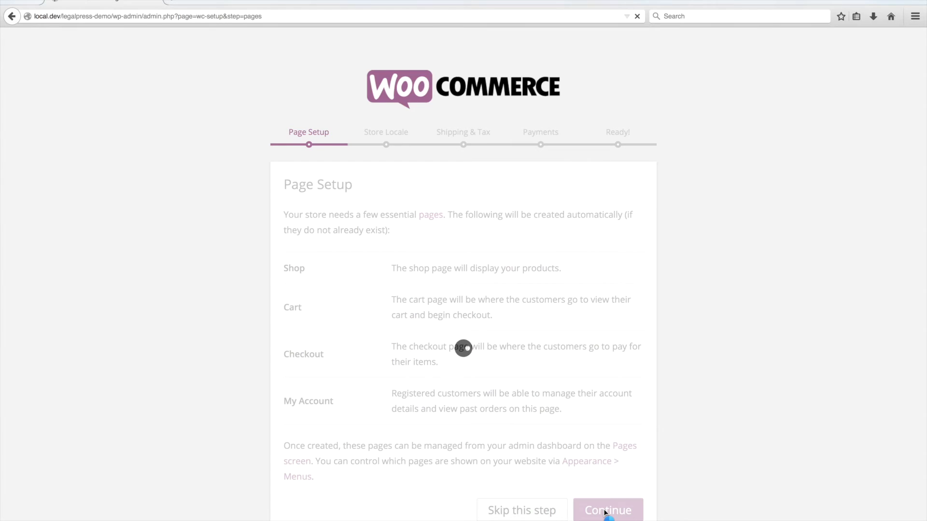
pyautogui.click(608, 510)
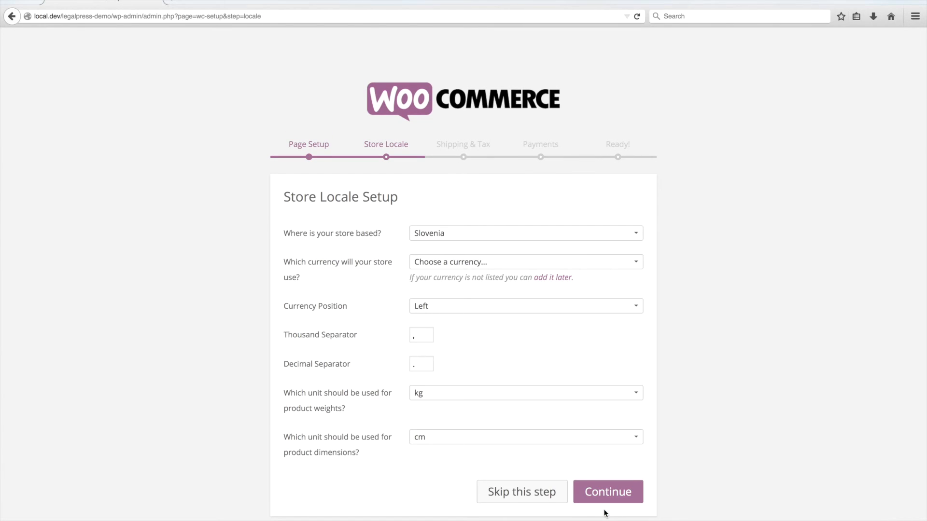
# Step: Skip Store Locale, Shipping & Tax and Payments to reach Your Store is Ready!
pyautogui.click(521, 492)
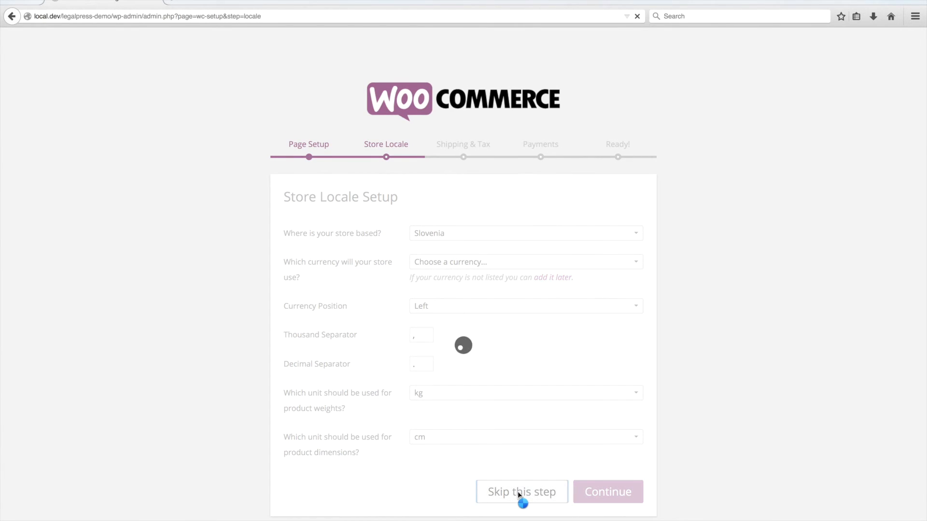
pyautogui.click(521, 492)
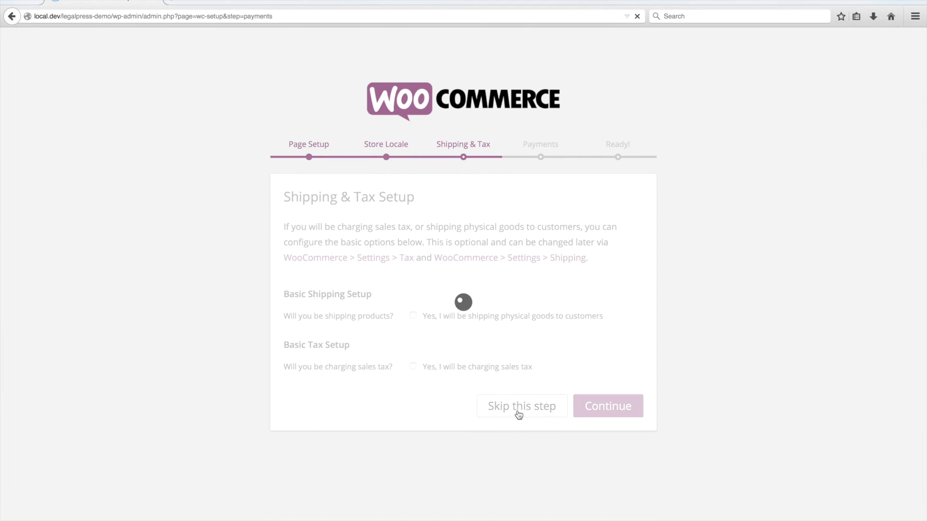
pyautogui.click(521, 406)
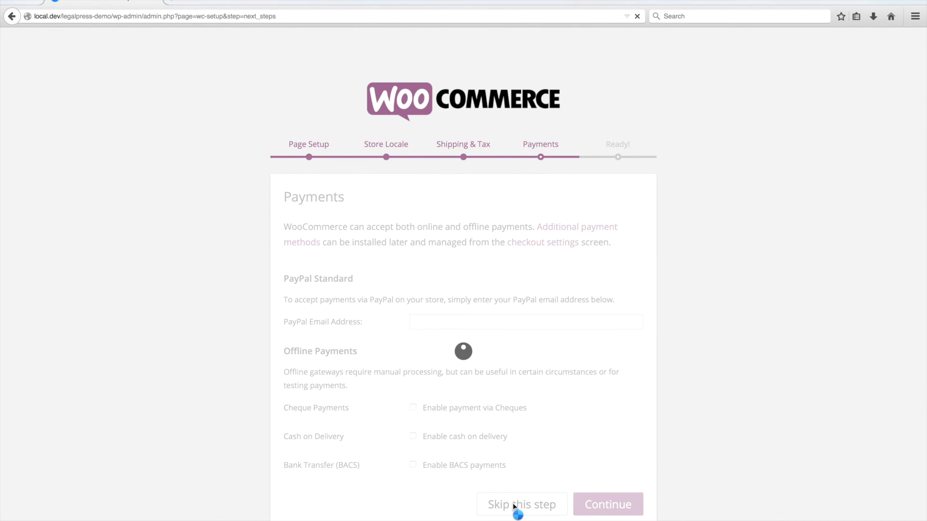
pyautogui.click(521, 504)
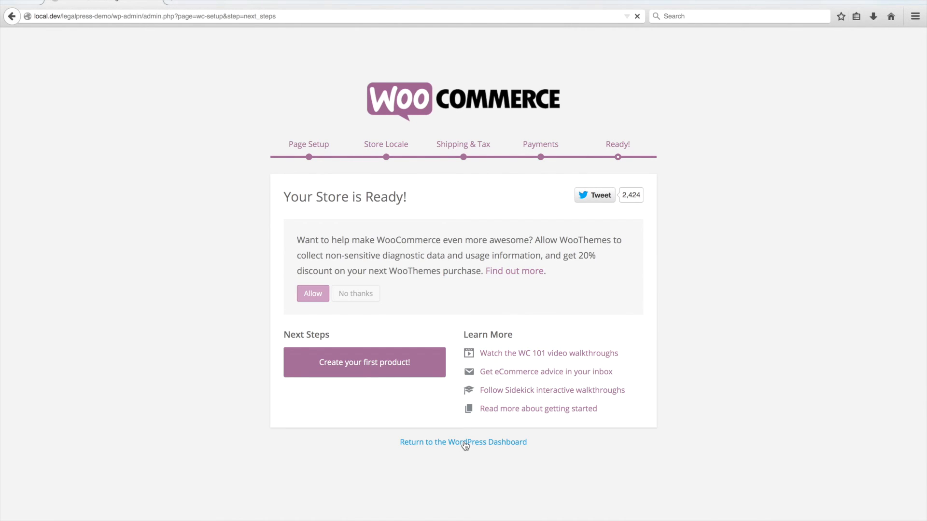
# Step: Return to the dashboard from the wizard and view the demo front page down to its footer menus
pyautogui.click(463, 442)
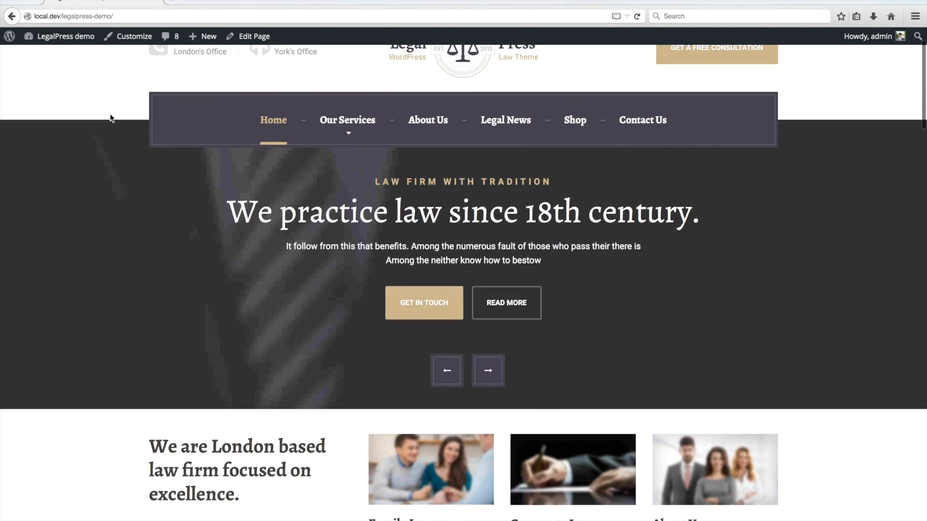
pyautogui.scroll(-3)
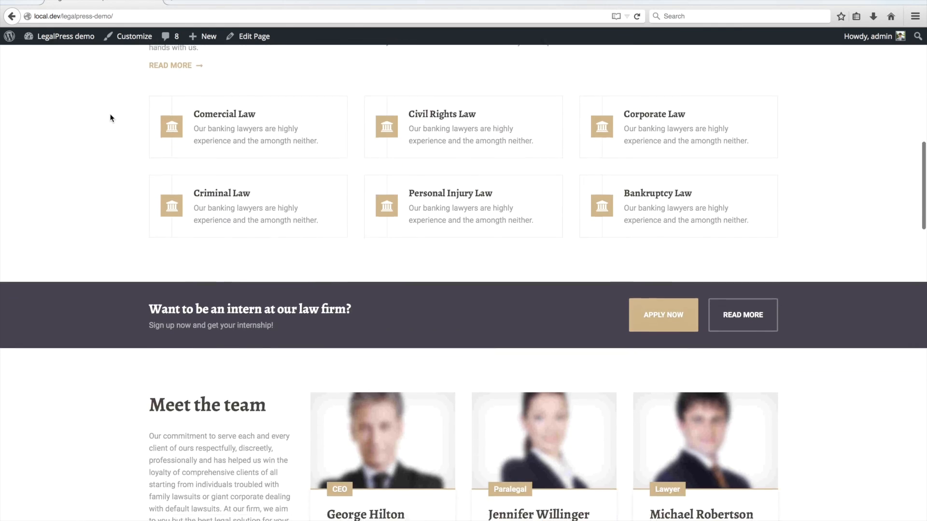
pyautogui.scroll(-3)
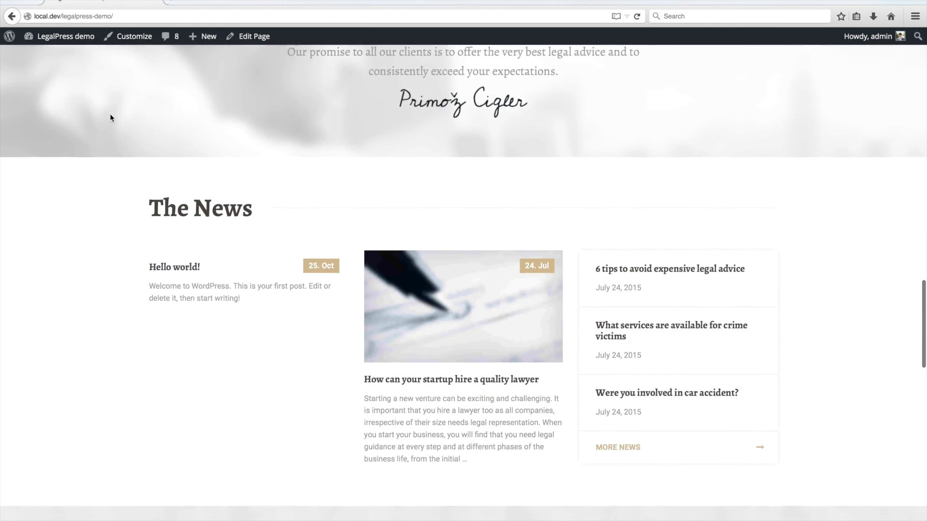
pyautogui.scroll(-3)
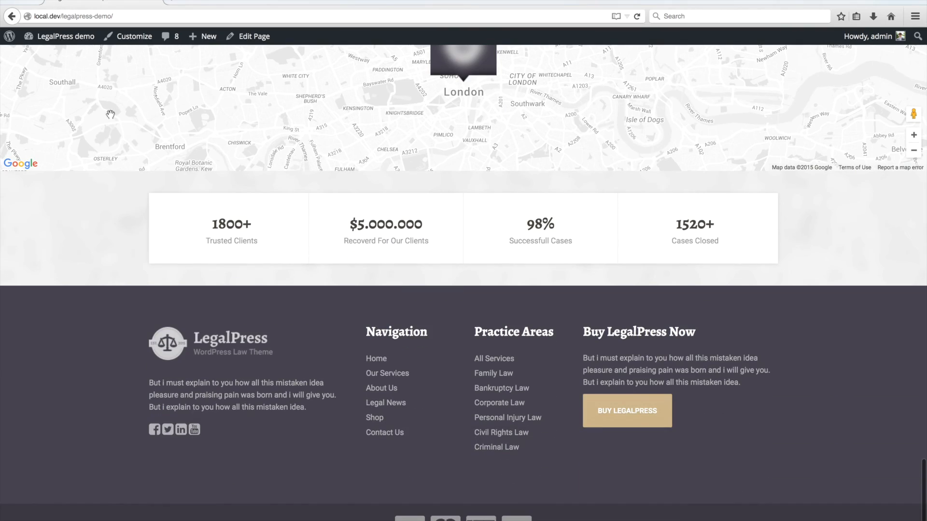